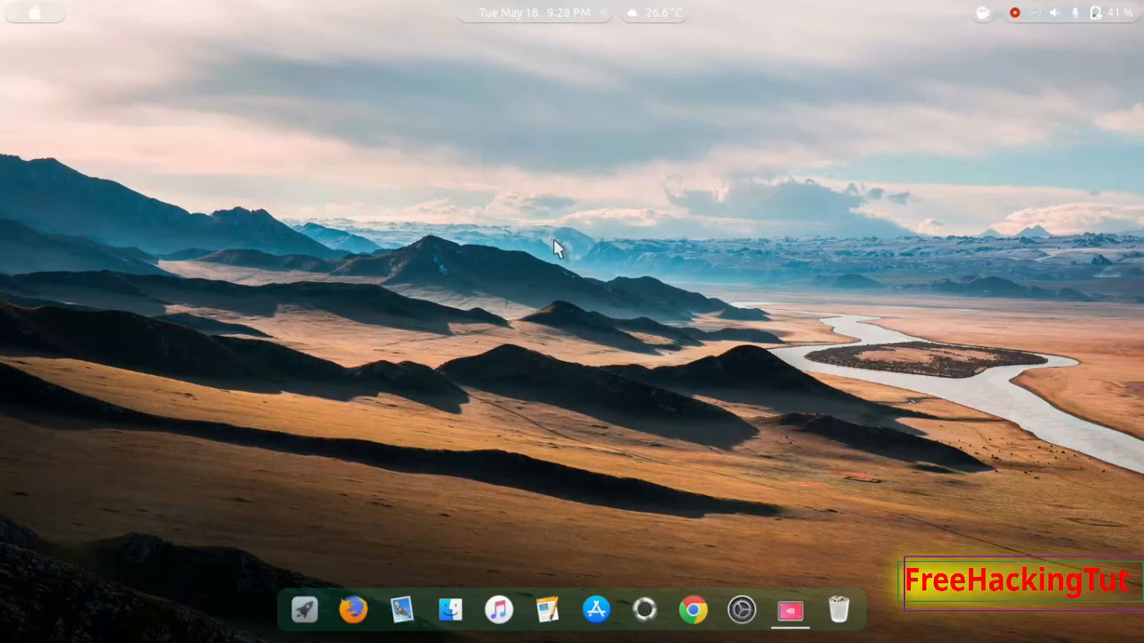
{"action": "mouse_move", "coordinate": [681, 179]}
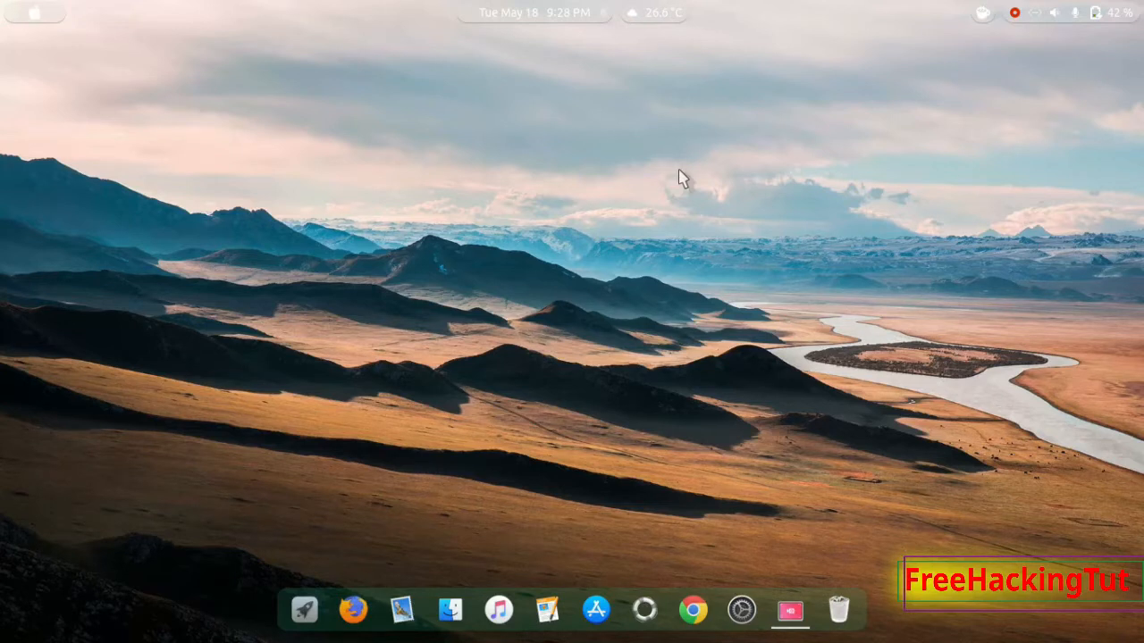
{"action": "mouse_move", "coordinate": [357, 621]}
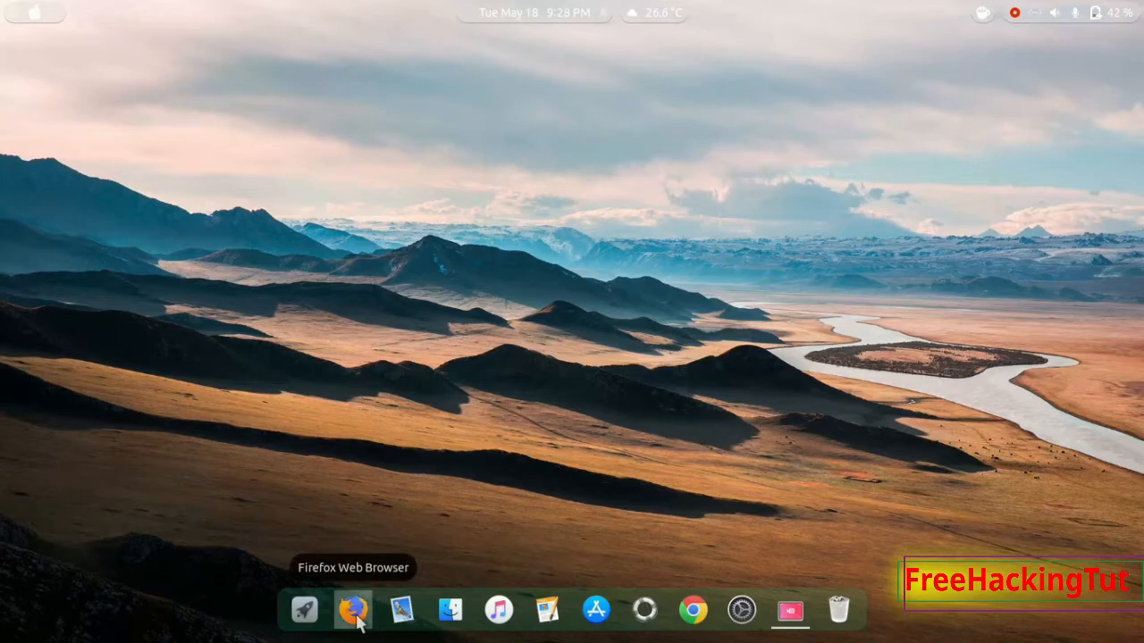
Launch Firefox from the dock and open its main menu
{"action": "left_click", "coordinate": [358, 629]}
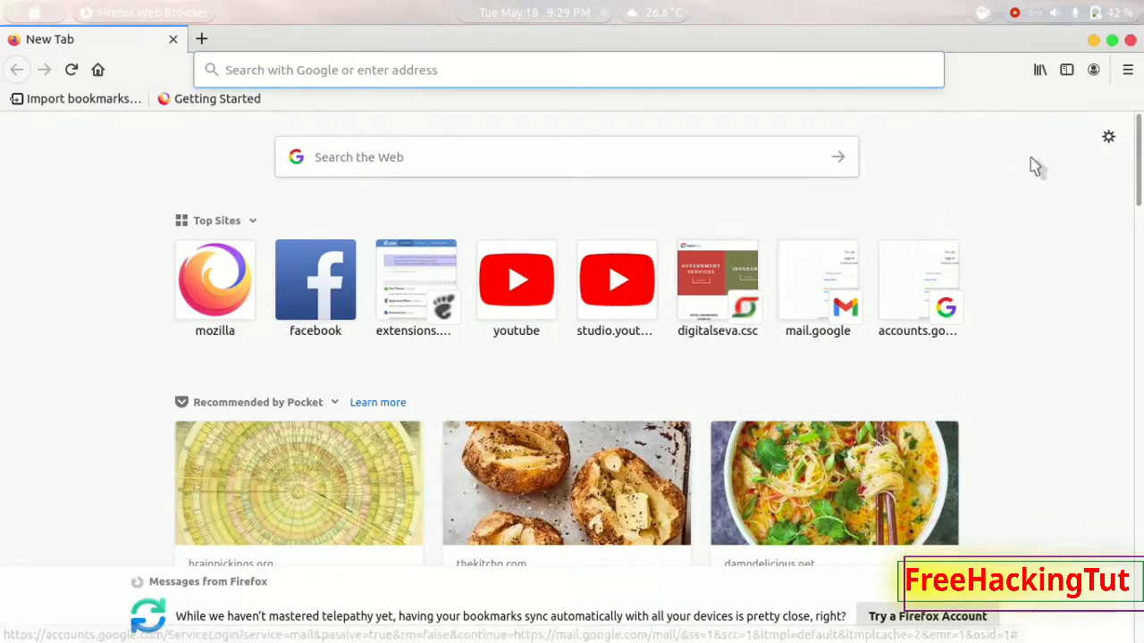
{"action": "mouse_move", "coordinate": [1125, 95]}
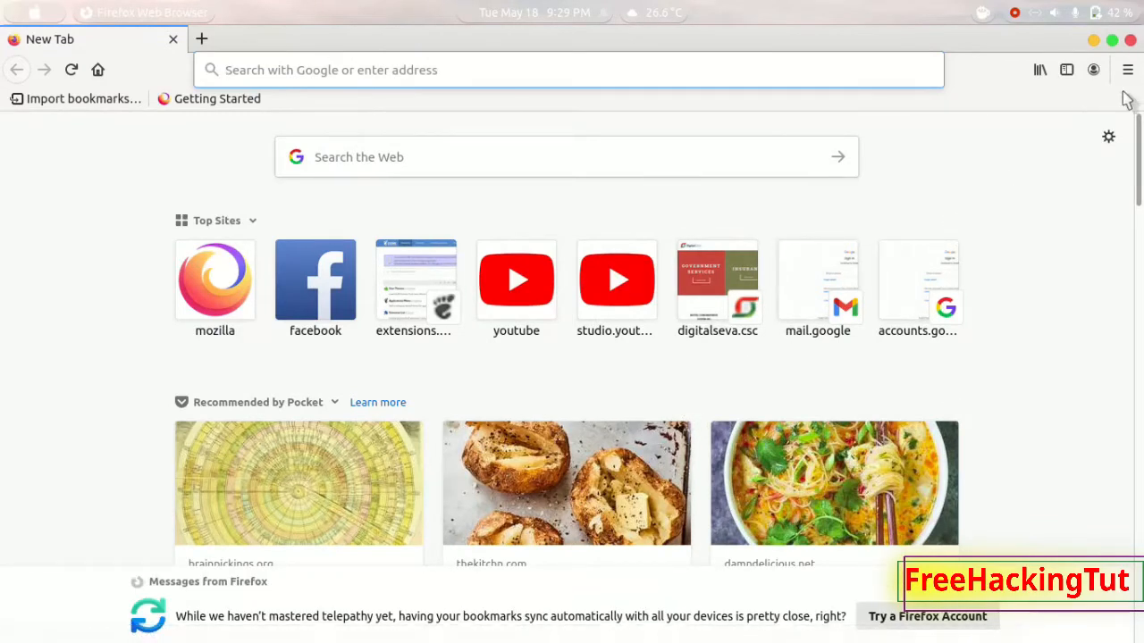
{"action": "left_click", "coordinate": [1125, 70]}
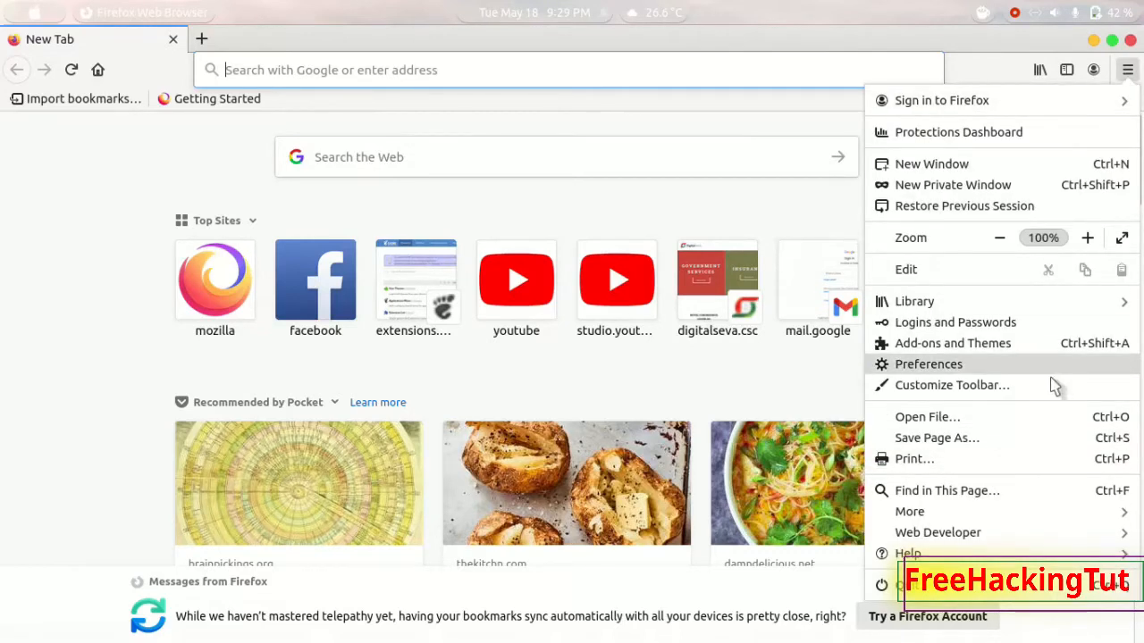
{"action": "mouse_move", "coordinate": [1065, 301]}
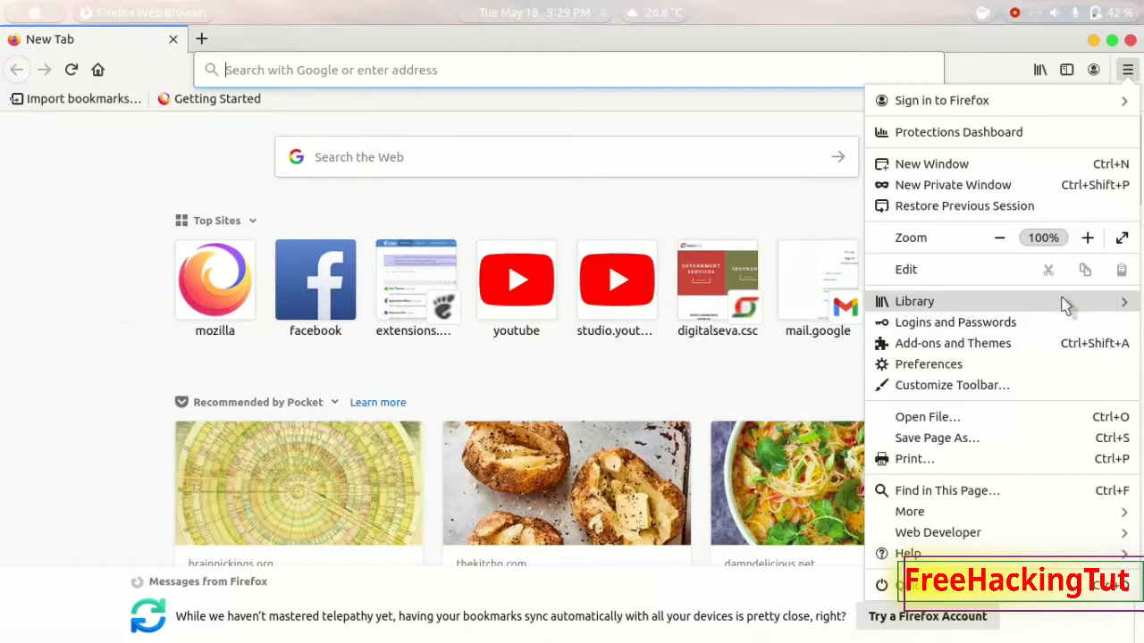
{"action": "mouse_move", "coordinate": [1003, 308]}
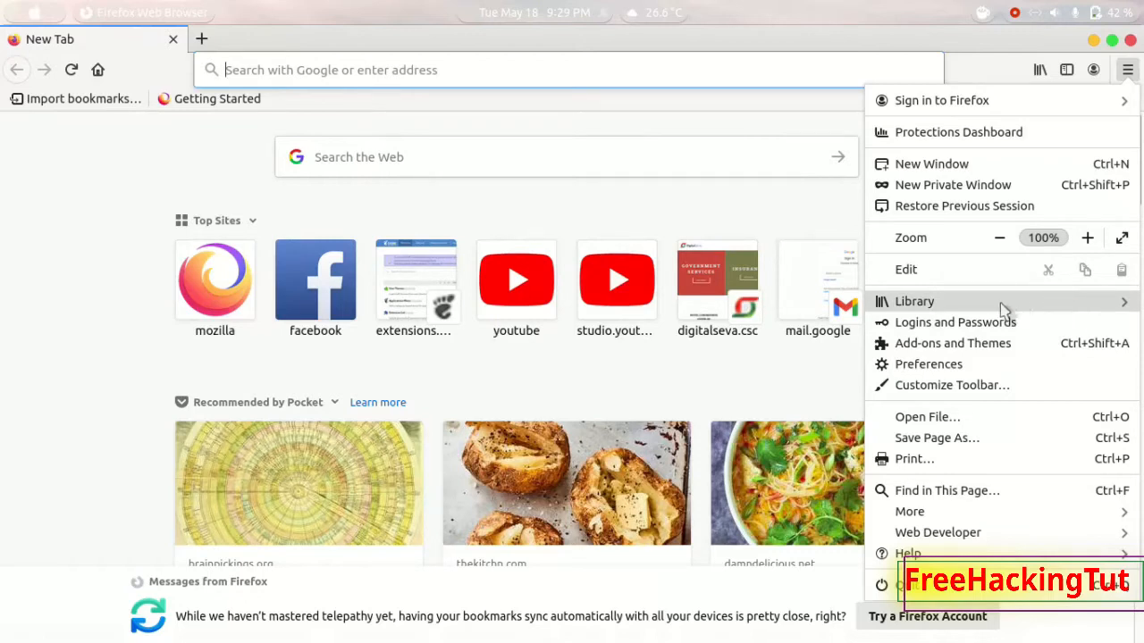
{"action": "mouse_move", "coordinate": [1036, 385]}
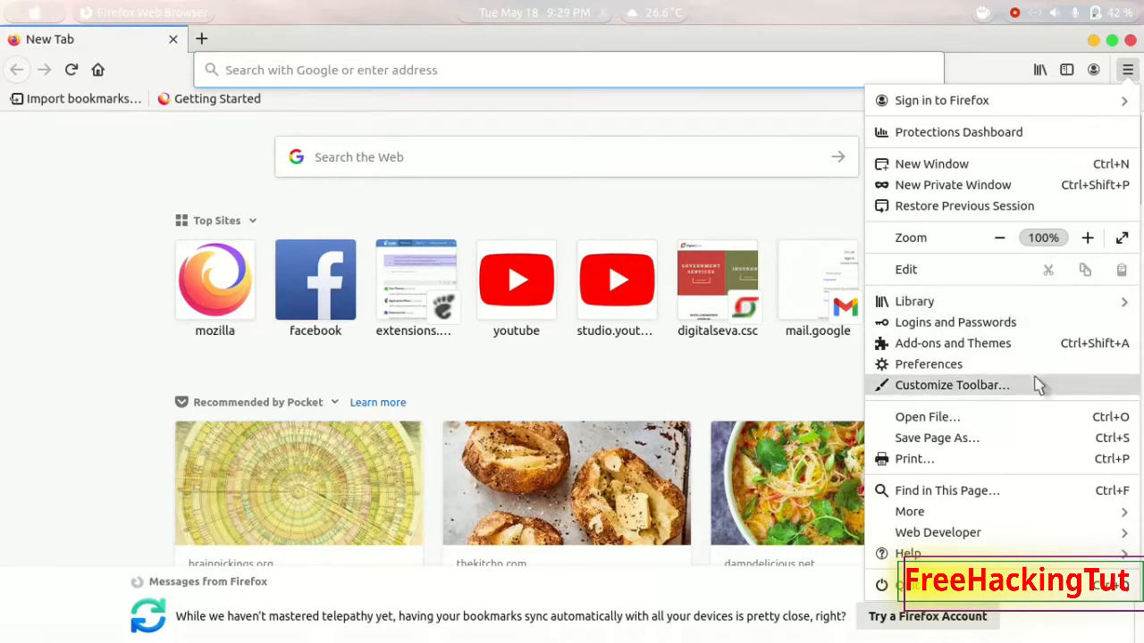
Browse Library > Bookmarks and scroll through the recent bookmarks list
{"action": "left_click", "coordinate": [914, 301]}
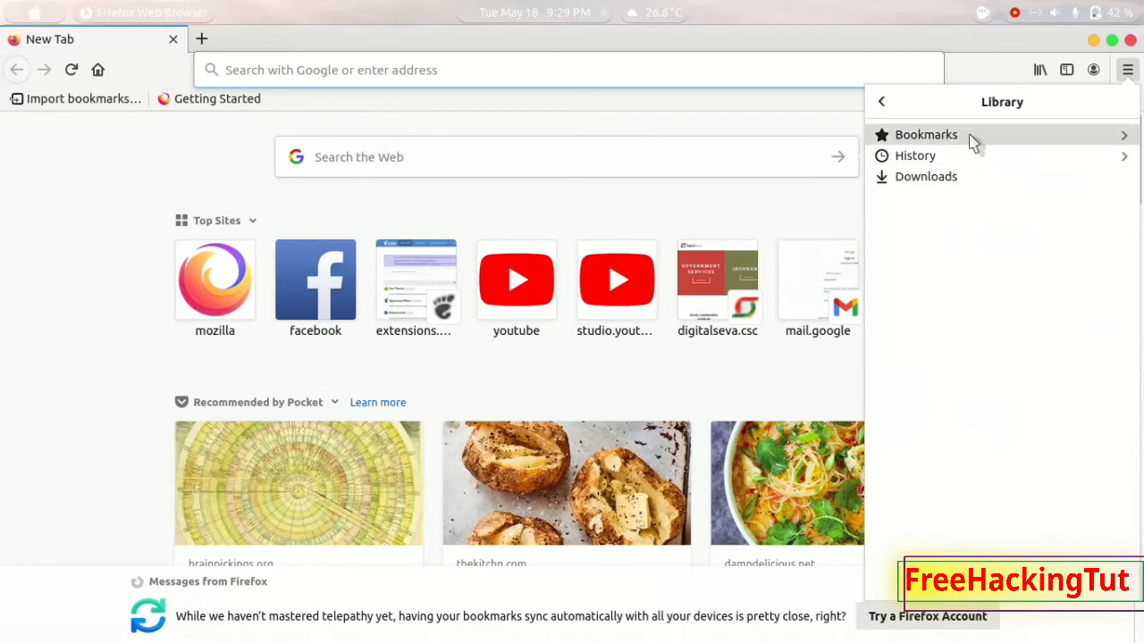
{"action": "mouse_move", "coordinate": [985, 143]}
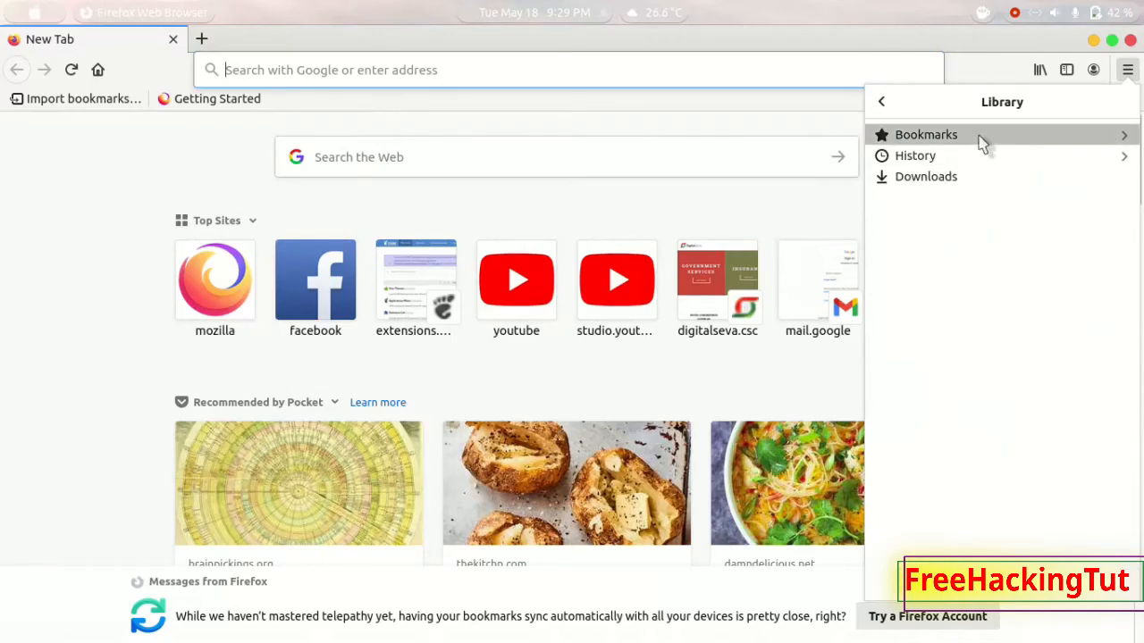
{"action": "left_click", "coordinate": [926, 134]}
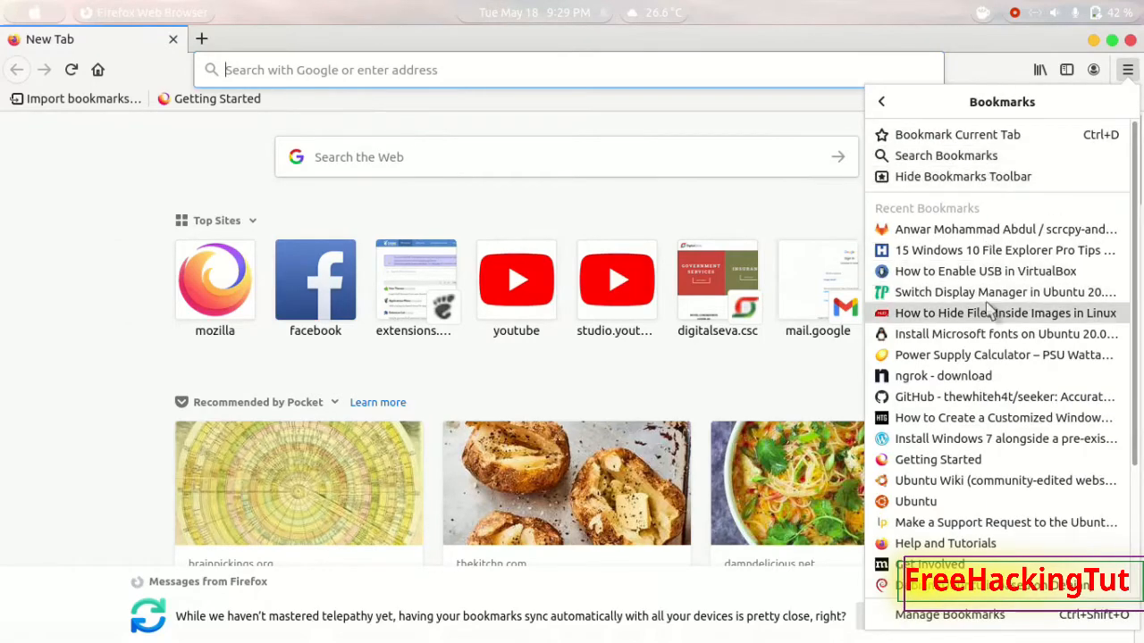
{"action": "mouse_move", "coordinate": [989, 271]}
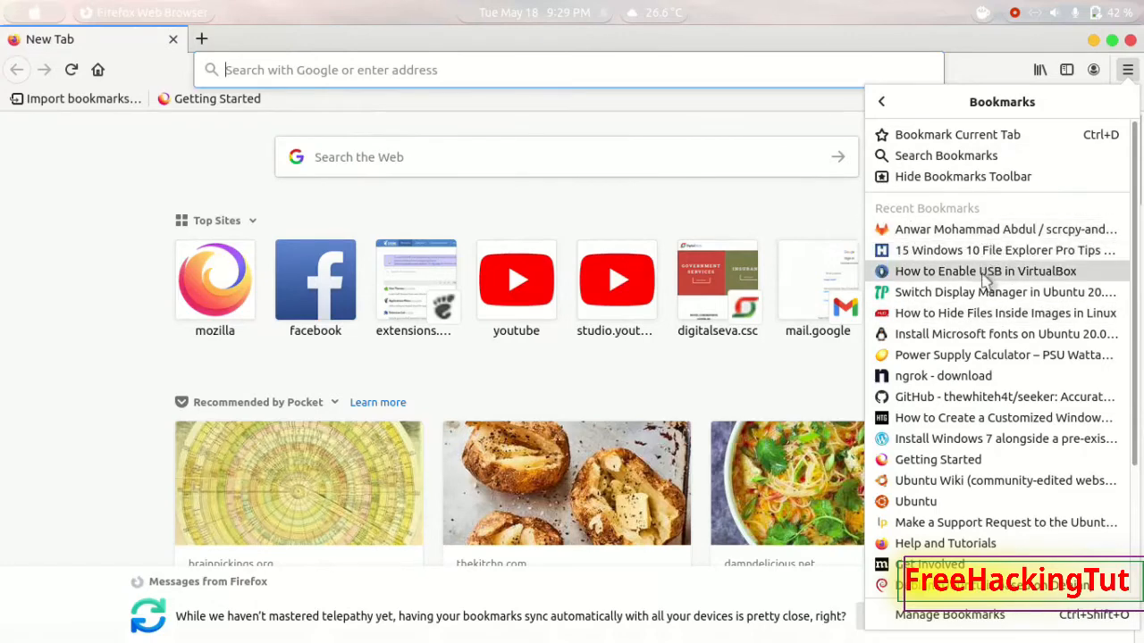
{"action": "scroll", "scroll_direction": "down", "scroll_amount": 3}
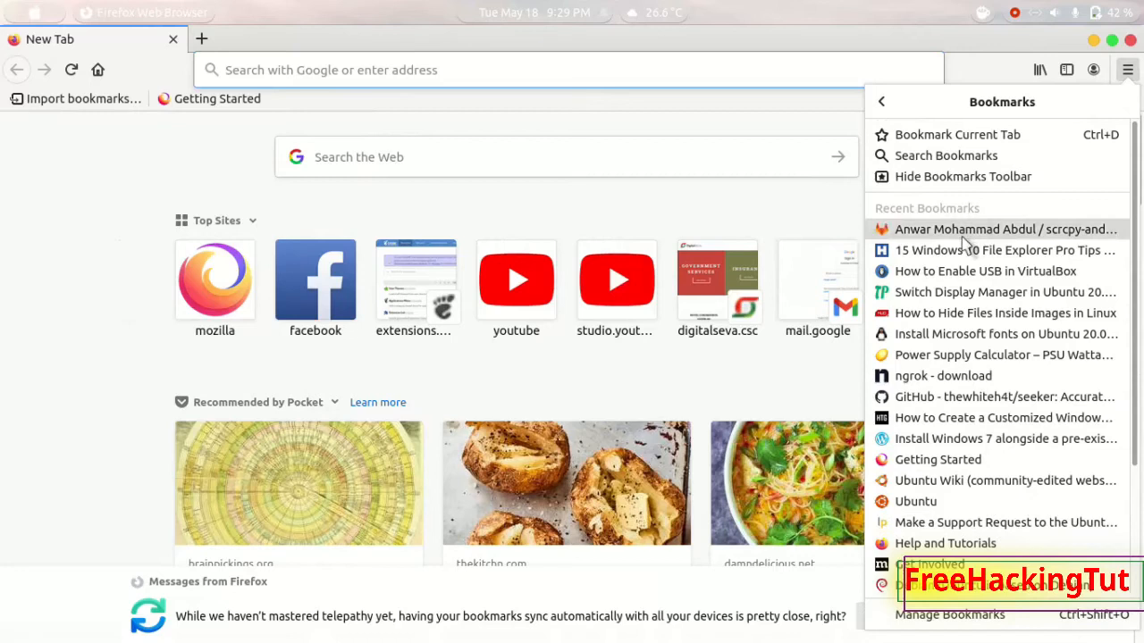
{"action": "mouse_move", "coordinate": [983, 230]}
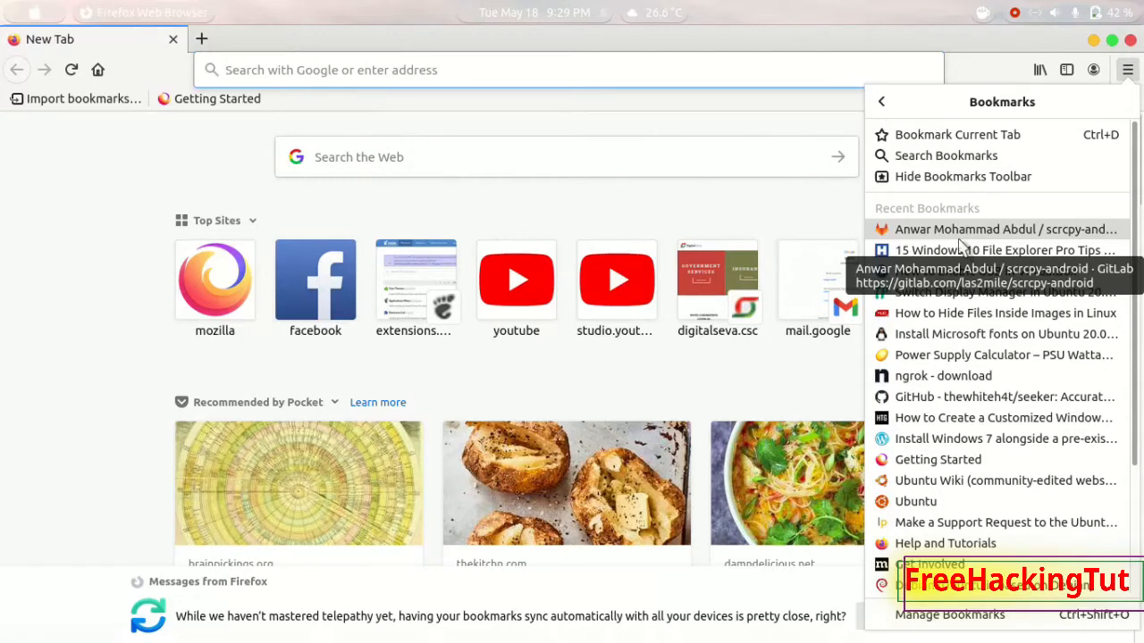
{"action": "mouse_move", "coordinate": [1045, 67]}
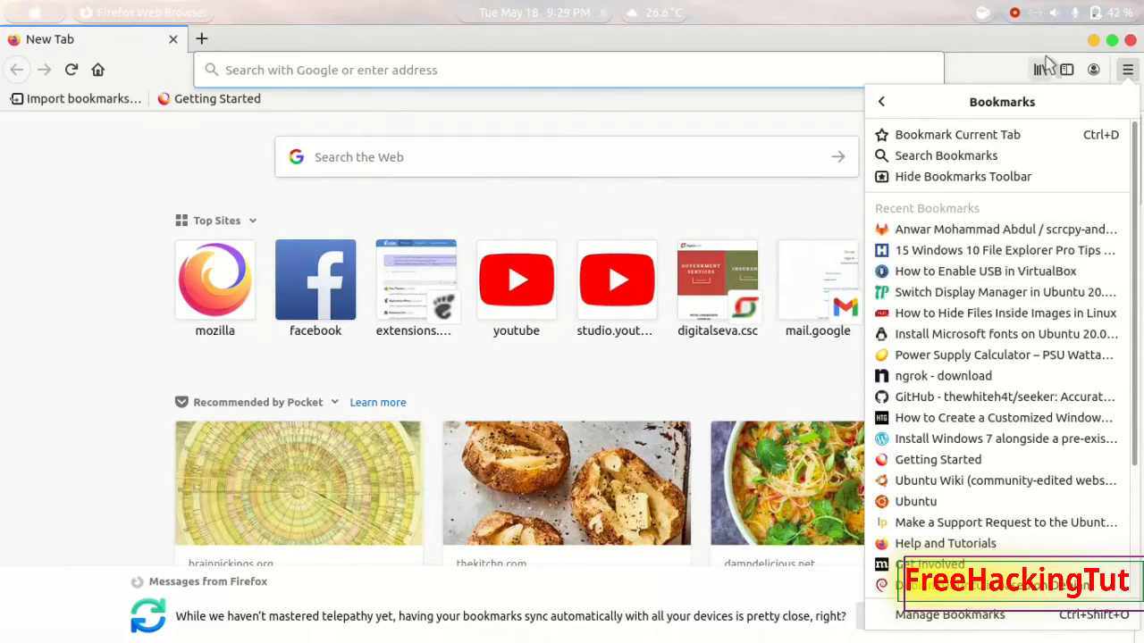
{"action": "mouse_move", "coordinate": [1129, 39]}
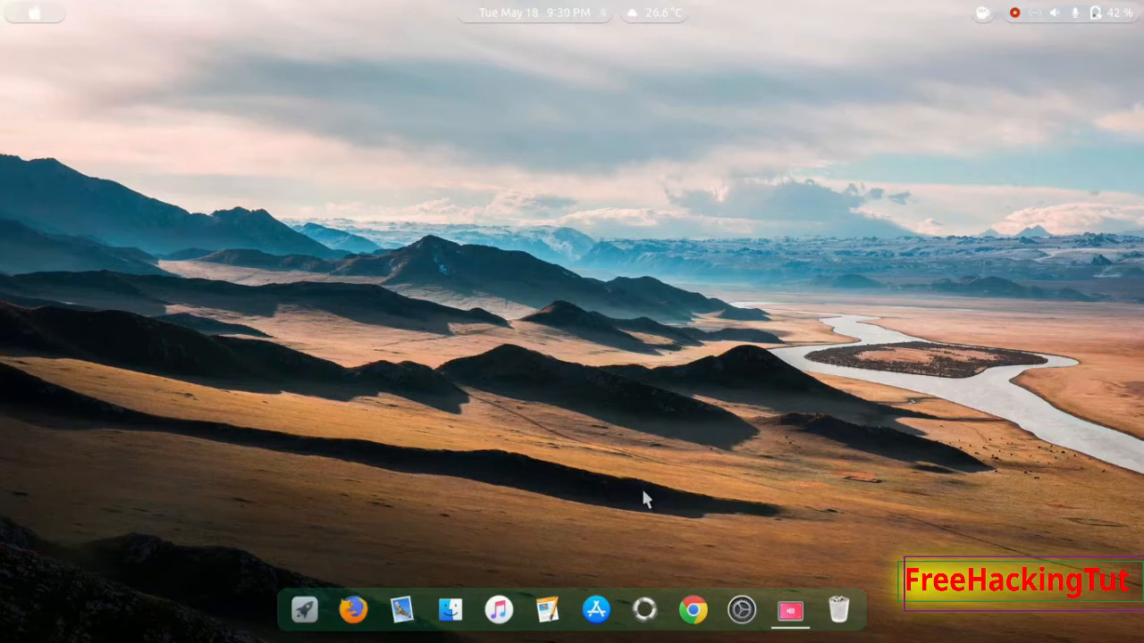
Launch Chrome and choose 'Import bookmarks and settings' from its menu
{"action": "left_click", "coordinate": [692, 610]}
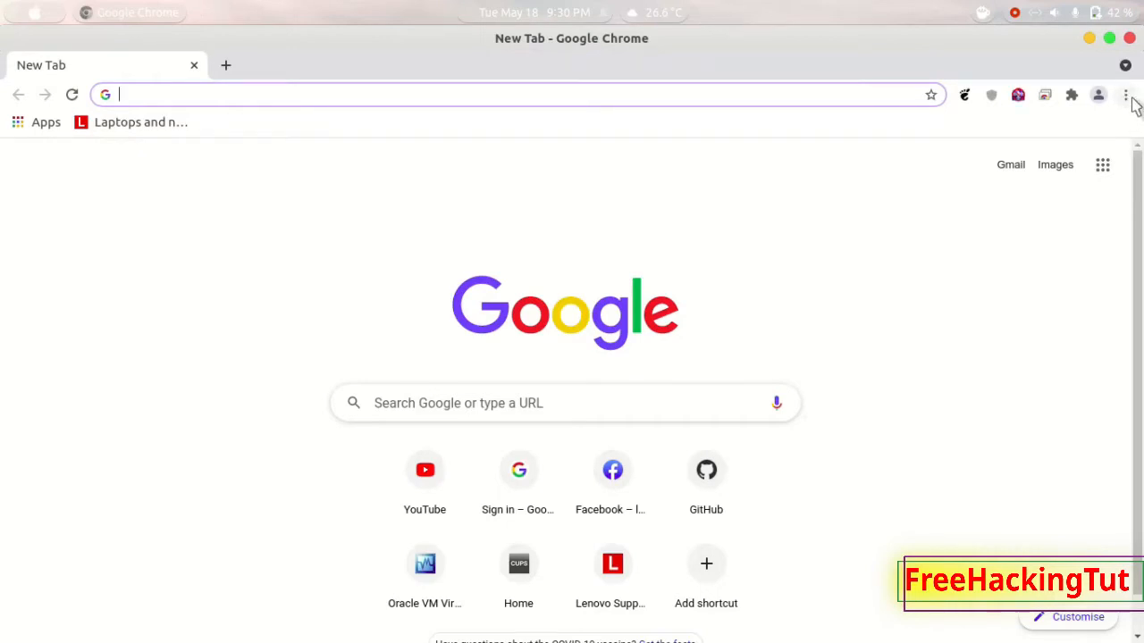
{"action": "left_click", "coordinate": [1128, 94]}
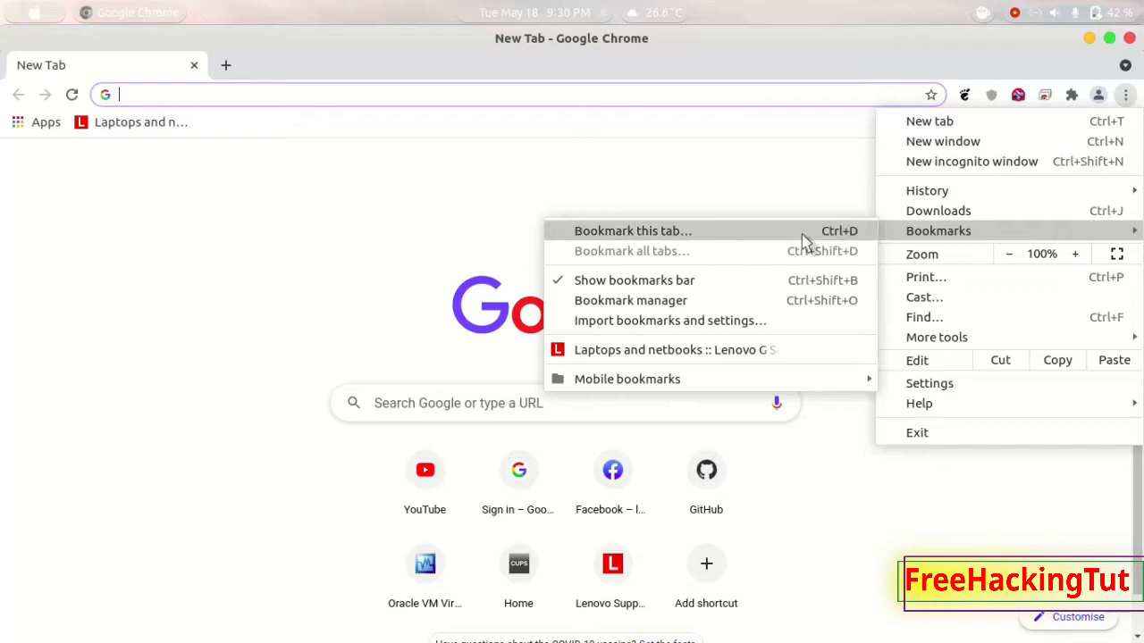
{"action": "mouse_move", "coordinate": [703, 320]}
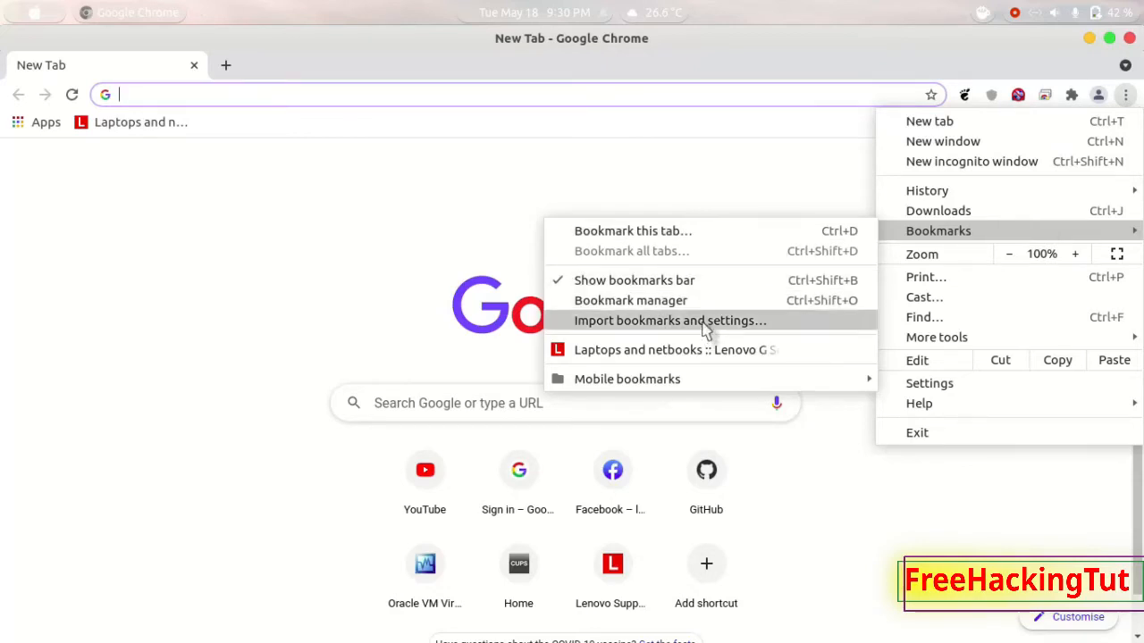
{"action": "mouse_move", "coordinate": [745, 331]}
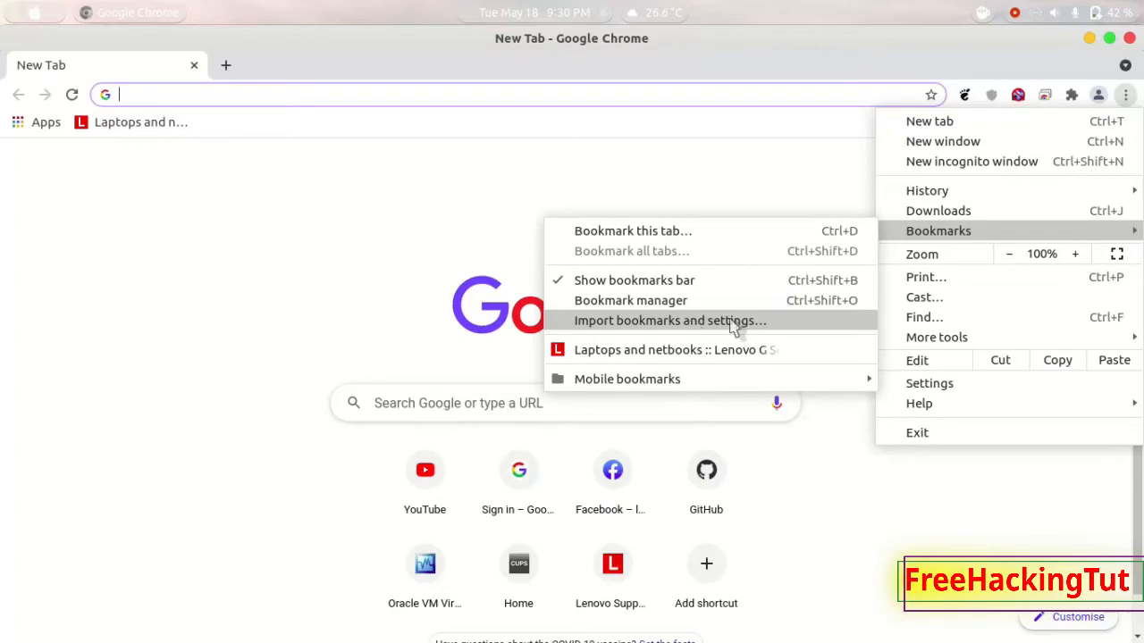
{"action": "left_click", "coordinate": [668, 320]}
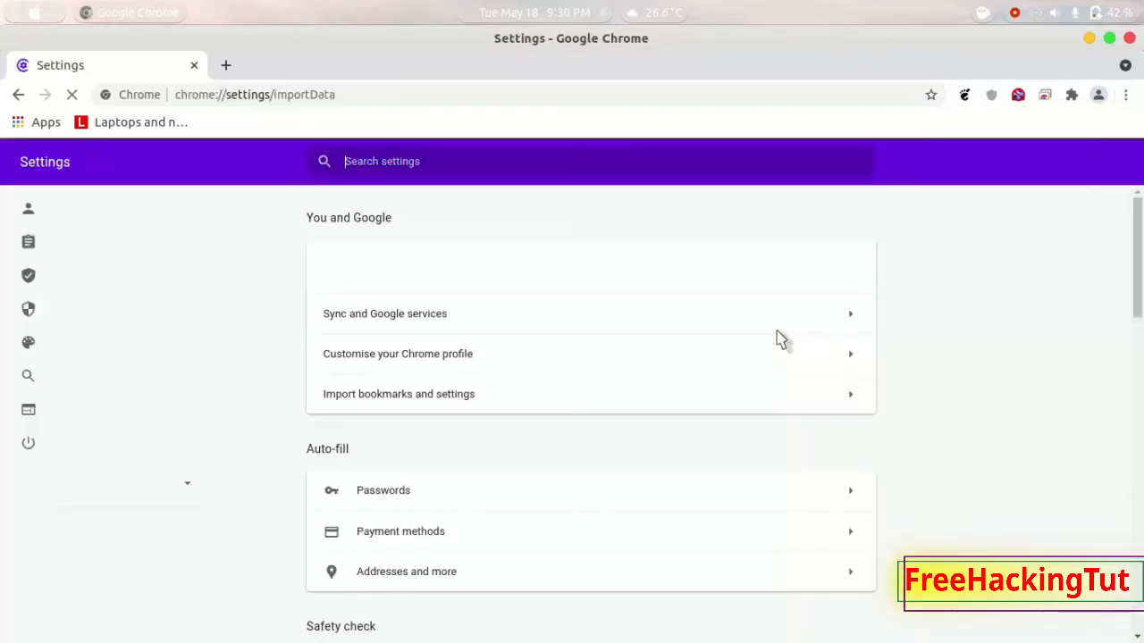
Import history, bookmarks, passwords and auto-fill data from Mozilla Firefox
{"action": "left_click", "coordinate": [399, 394]}
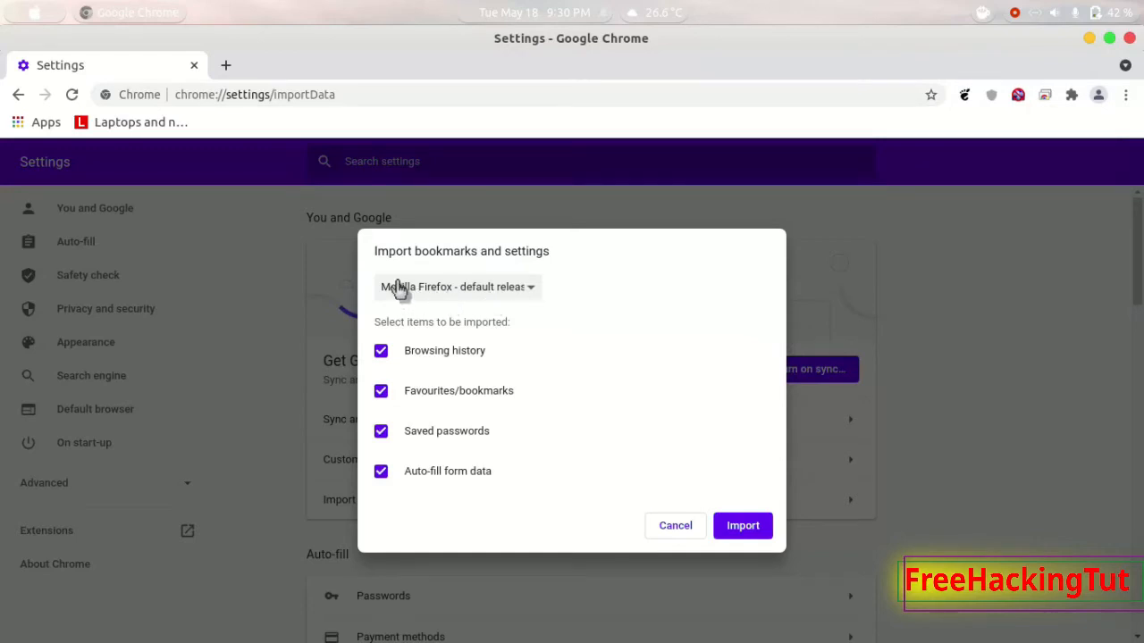
{"action": "mouse_move", "coordinate": [600, 308]}
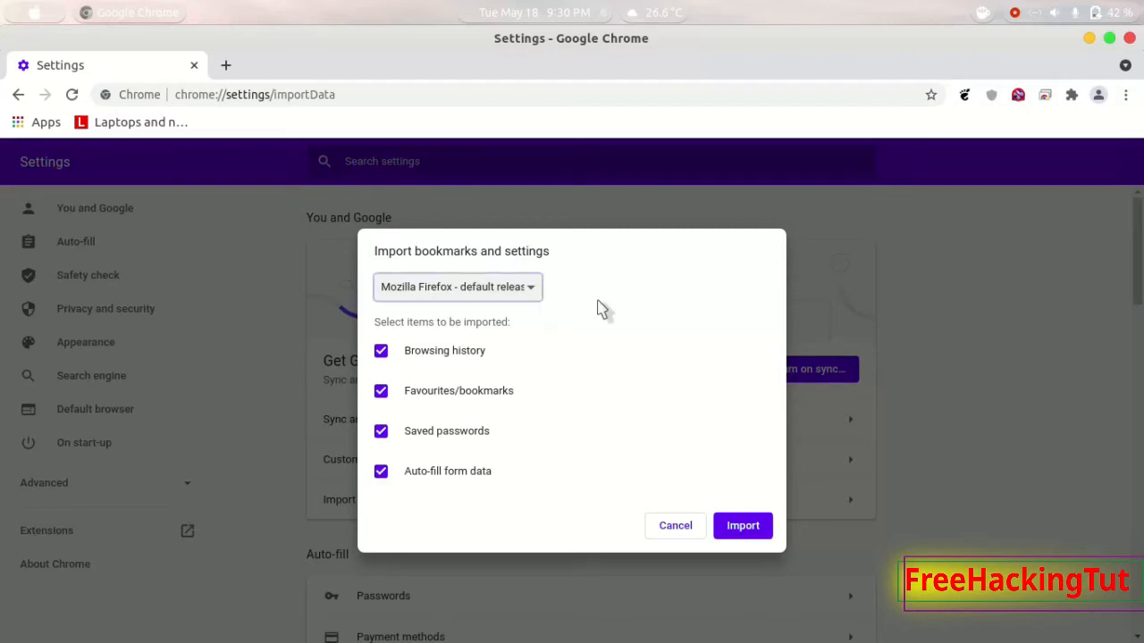
{"action": "left_click", "coordinate": [457, 286]}
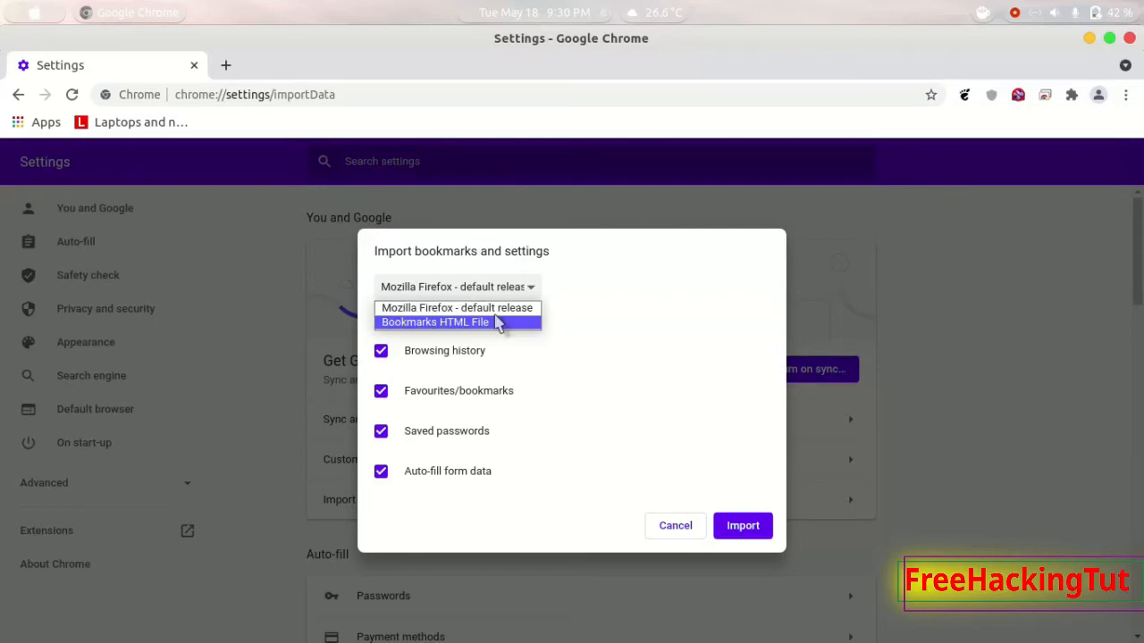
{"action": "left_click", "coordinate": [456, 307]}
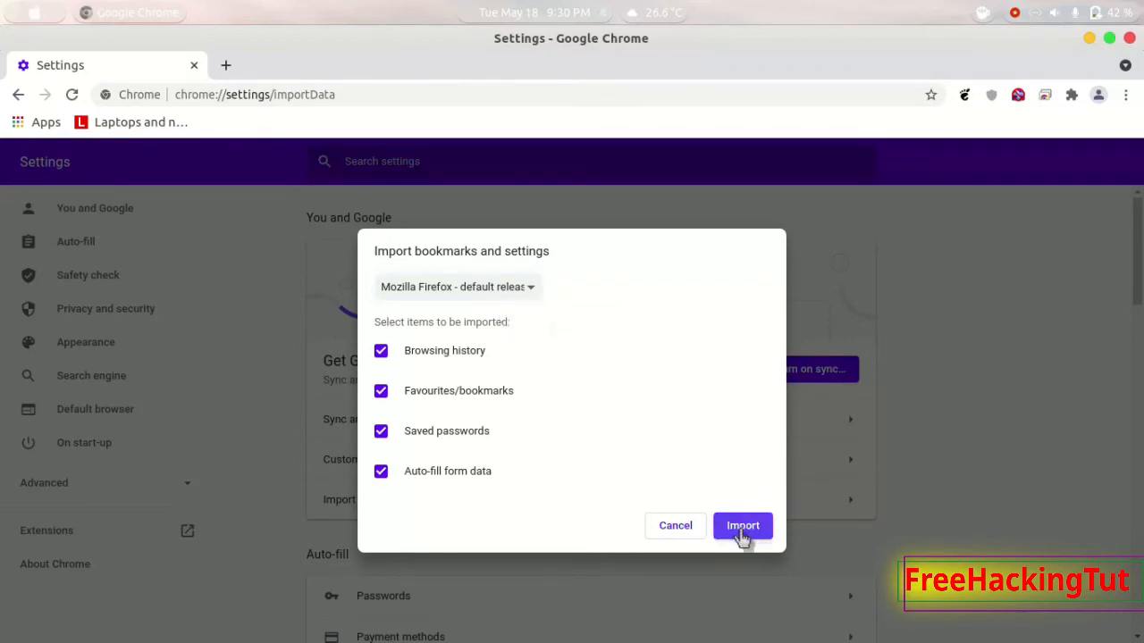
{"action": "left_click", "coordinate": [741, 526]}
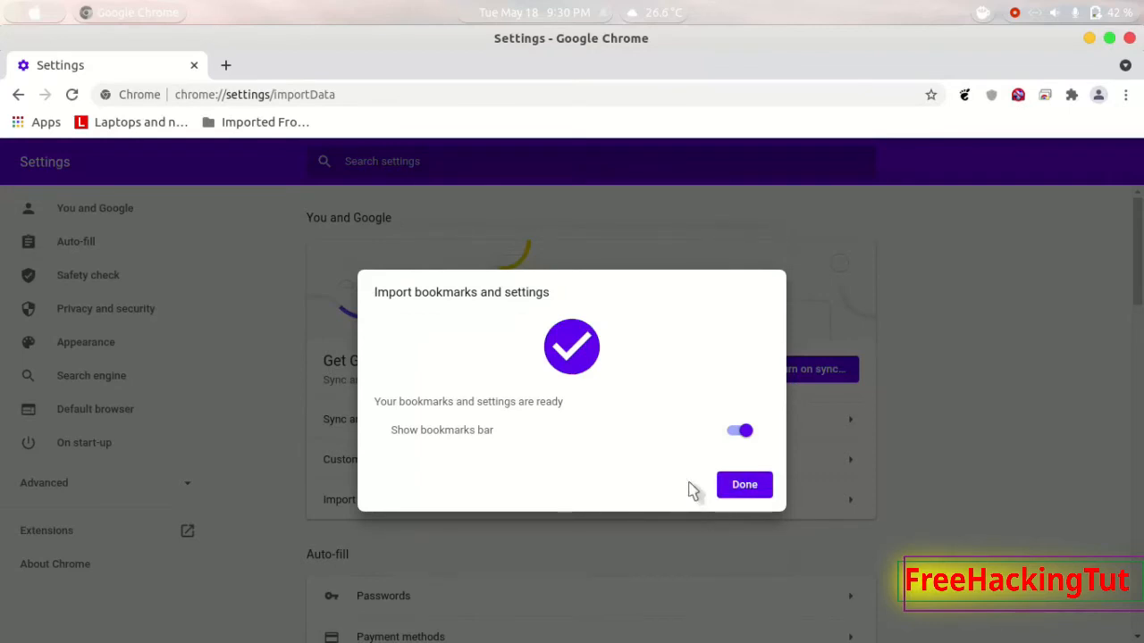
{"action": "mouse_move", "coordinate": [694, 488]}
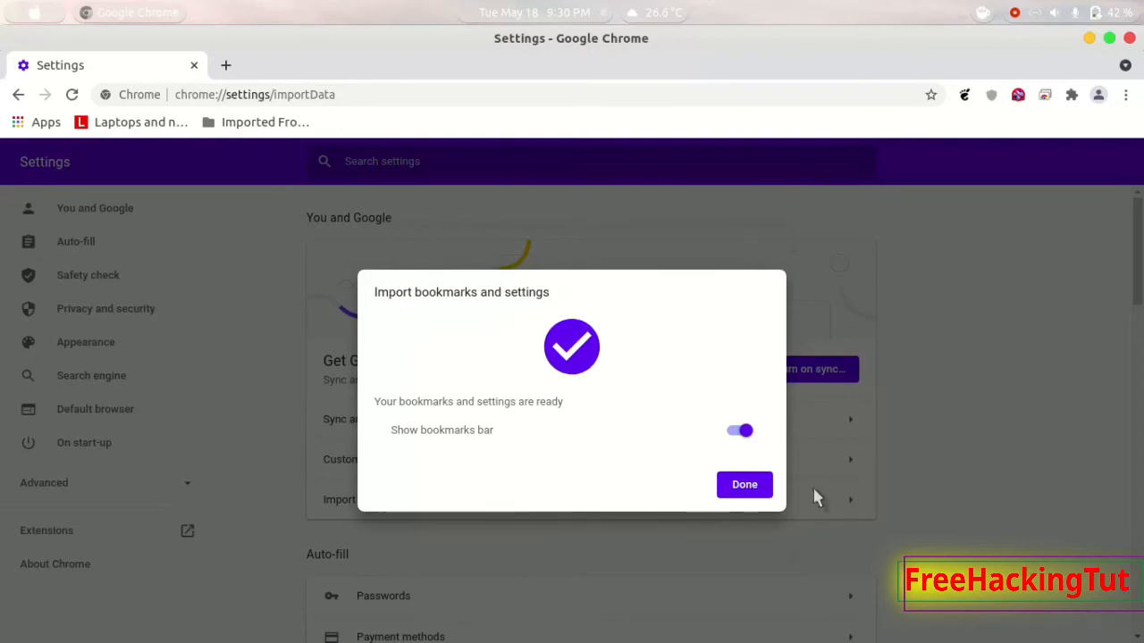
{"action": "mouse_move", "coordinate": [756, 533]}
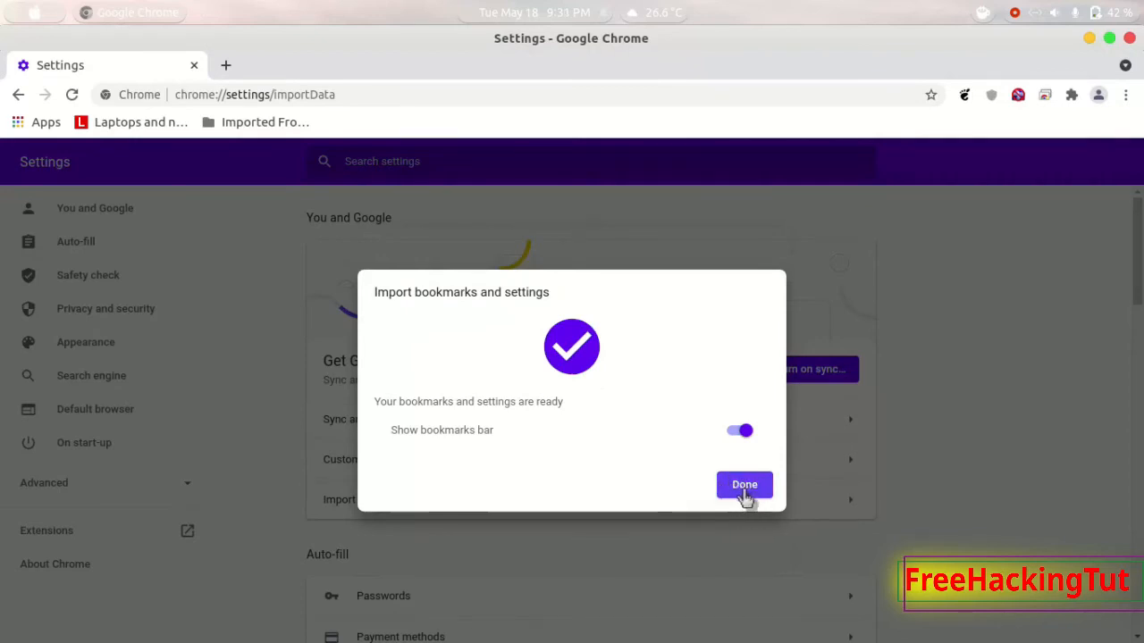
Dismiss the import success confirmation with Done
{"action": "left_click", "coordinate": [743, 485]}
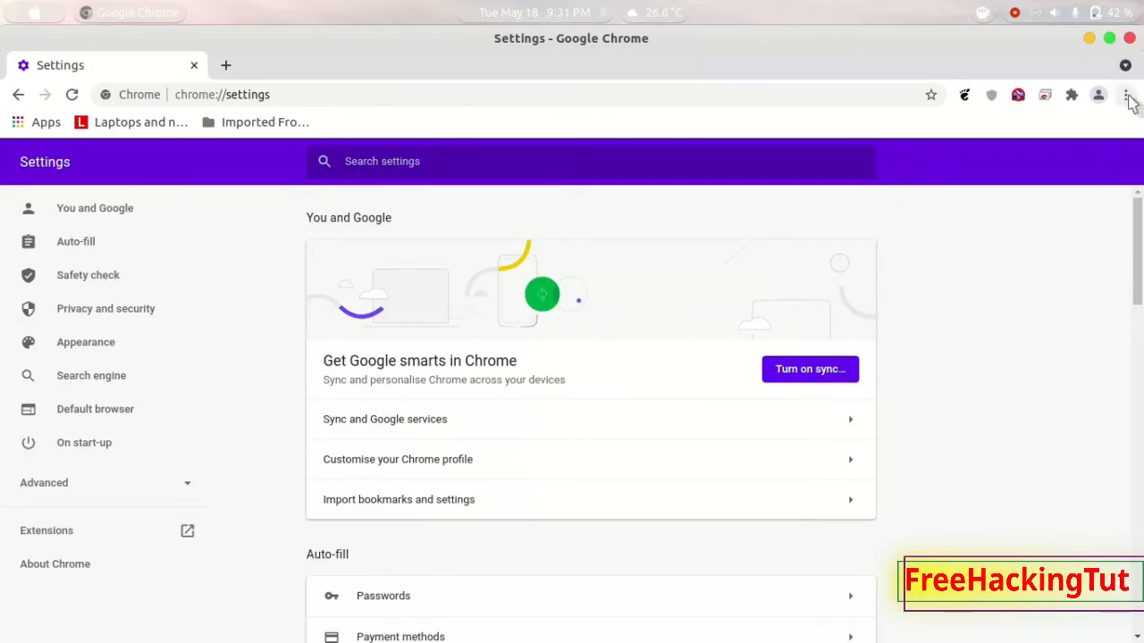
Open Chrome's menu and its Bookmarks submenu showing the 'Imported From Firefox' folder
{"action": "left_click", "coordinate": [1127, 94]}
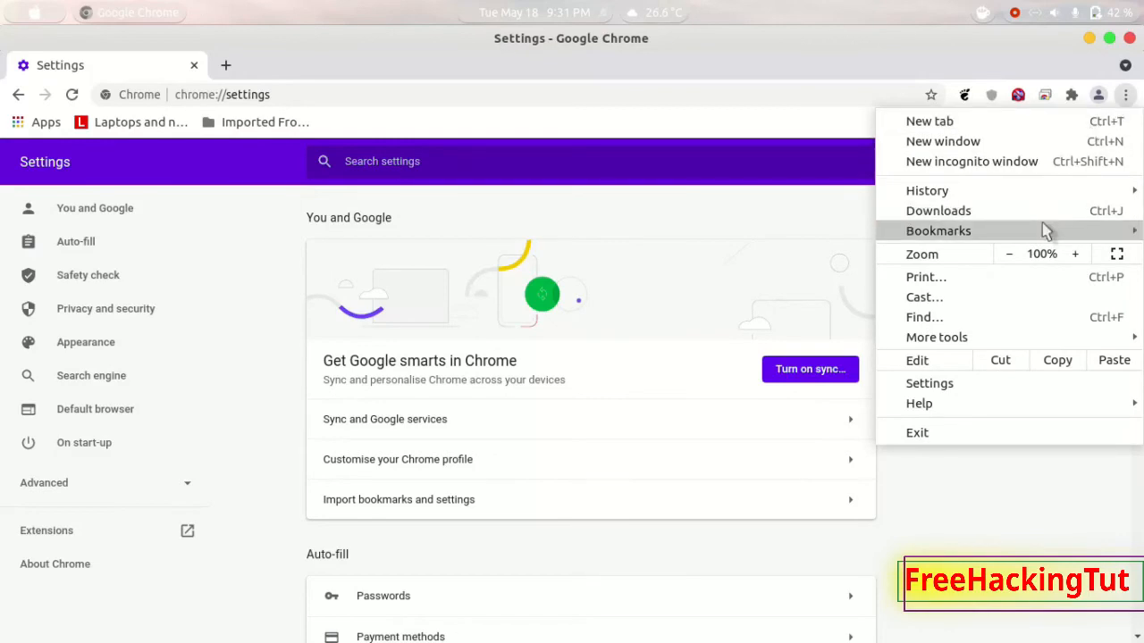
{"action": "left_click", "coordinate": [938, 231]}
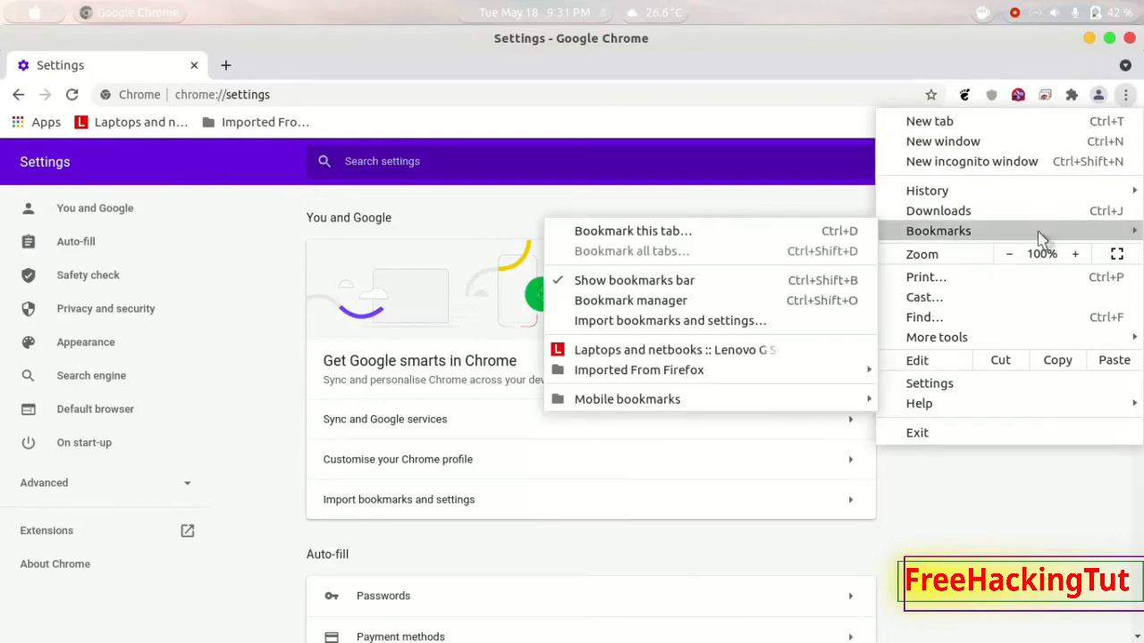
{"action": "mouse_move", "coordinate": [663, 305]}
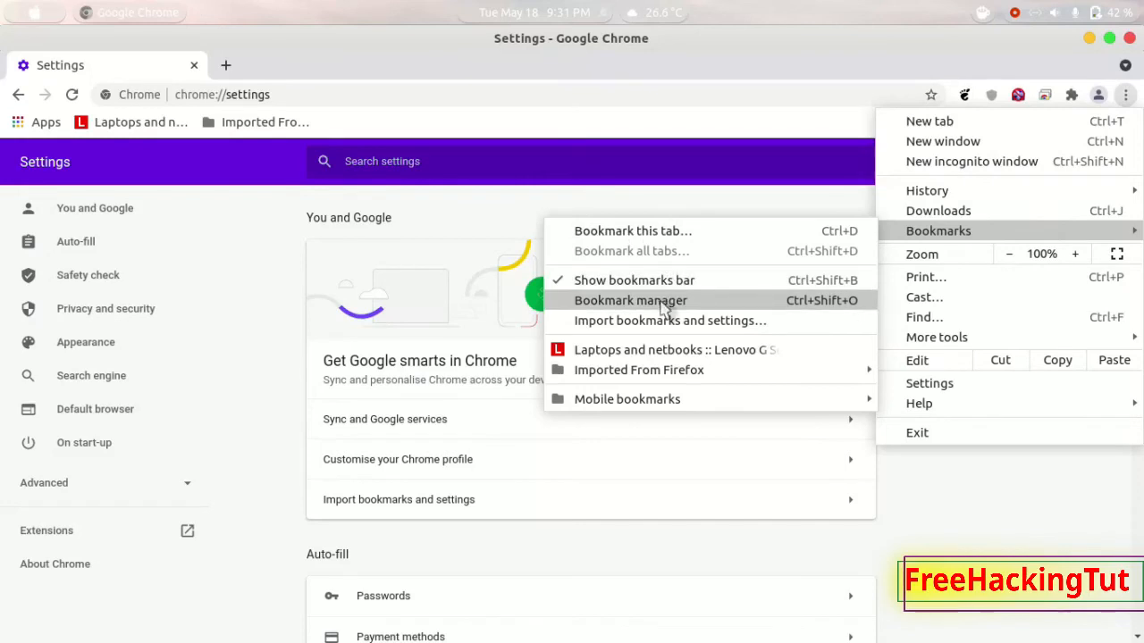
{"action": "mouse_move", "coordinate": [647, 320]}
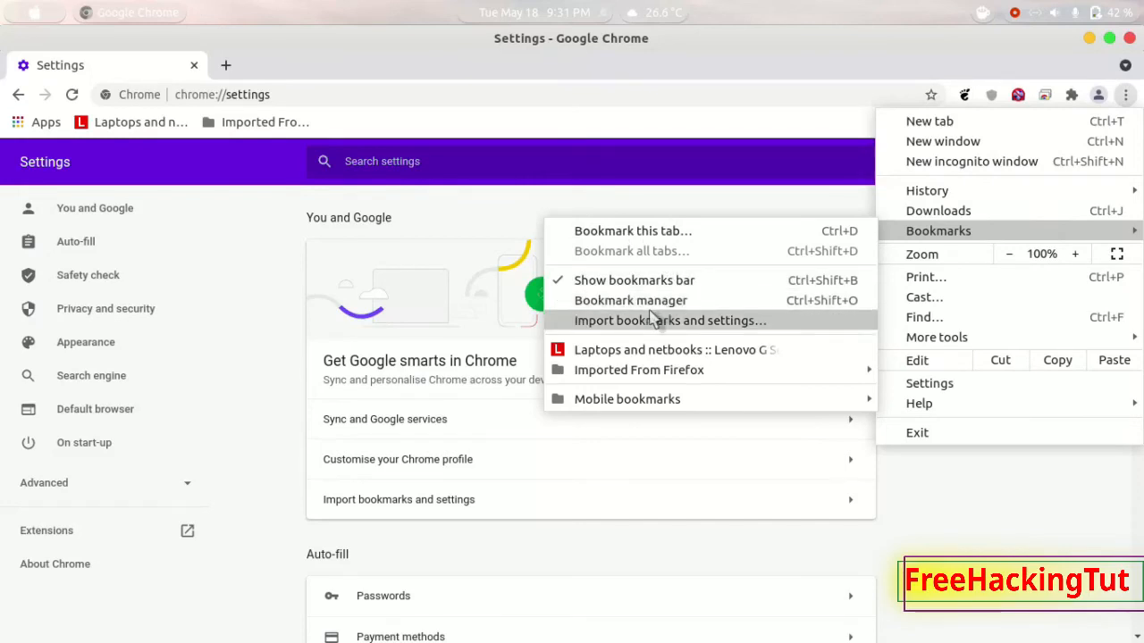
{"action": "mouse_move", "coordinate": [653, 313]}
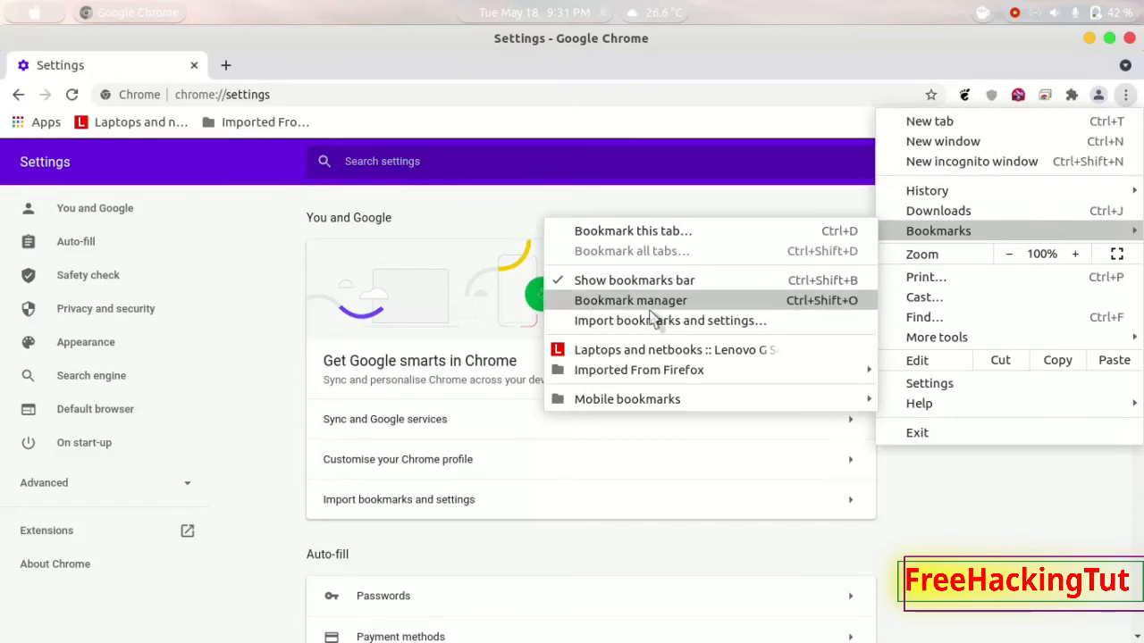
{"action": "mouse_move", "coordinate": [978, 281]}
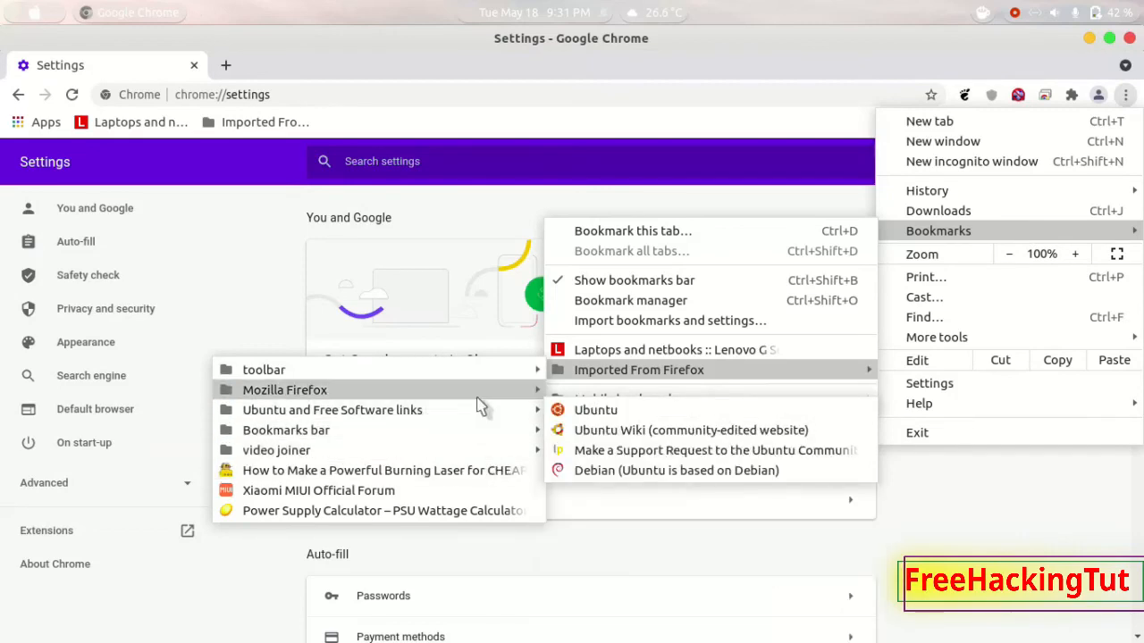
{"action": "mouse_move", "coordinate": [456, 450]}
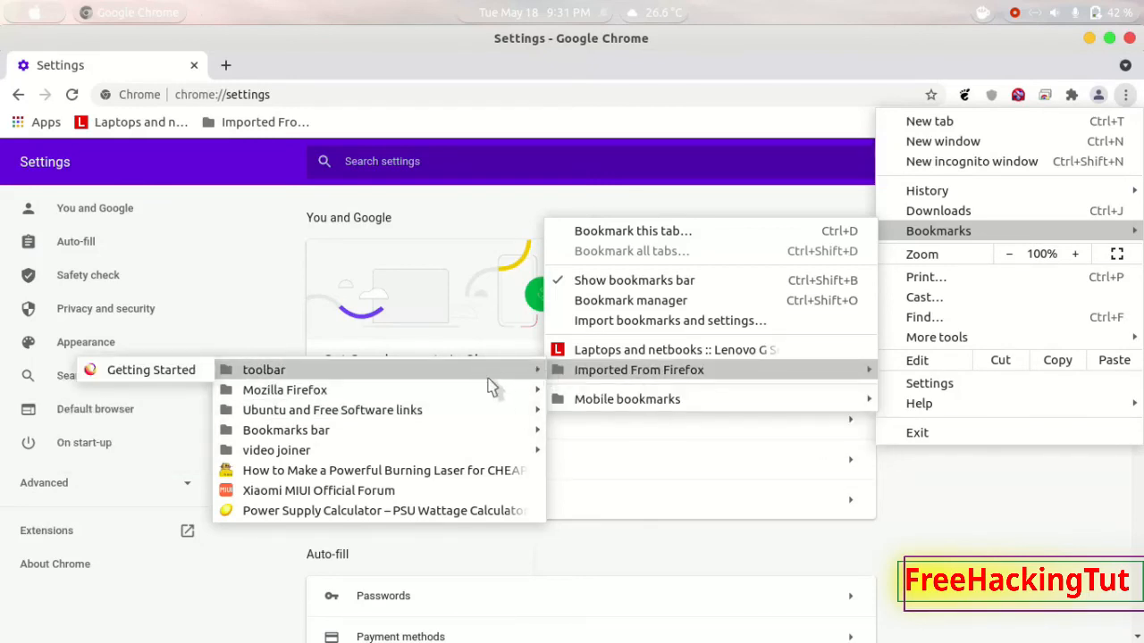
{"action": "mouse_move", "coordinate": [483, 389]}
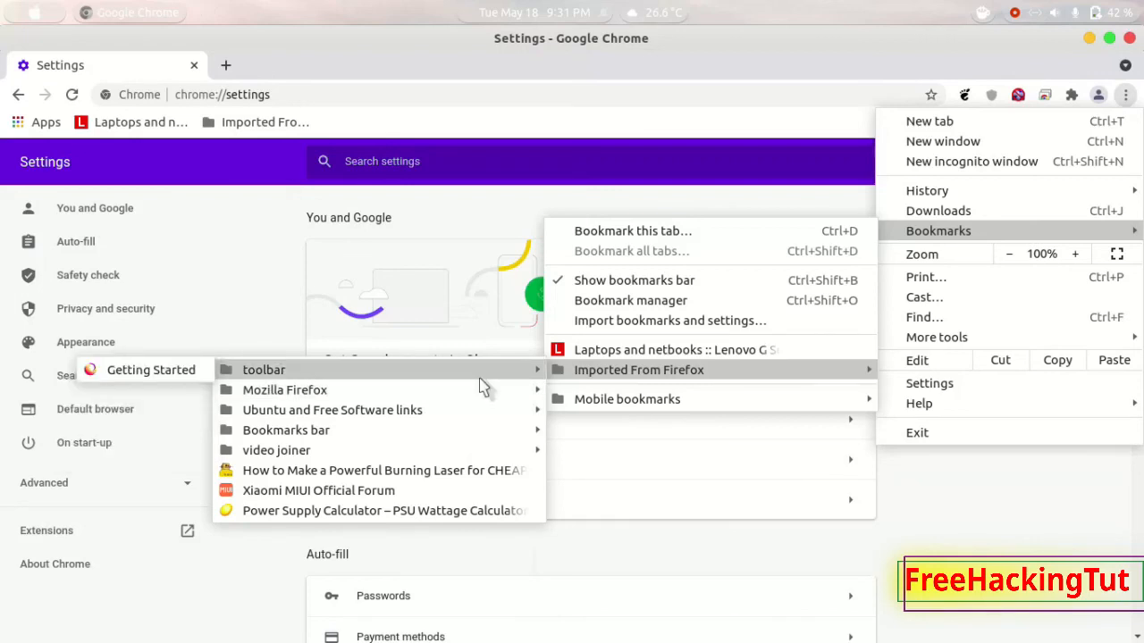
{"action": "mouse_move", "coordinate": [491, 389]}
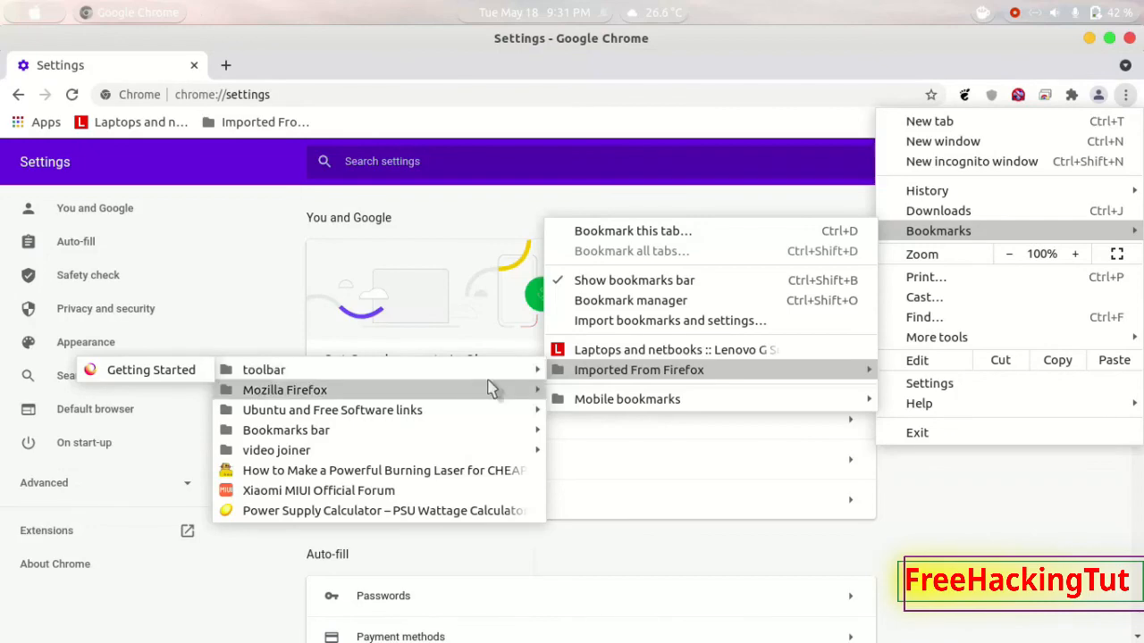